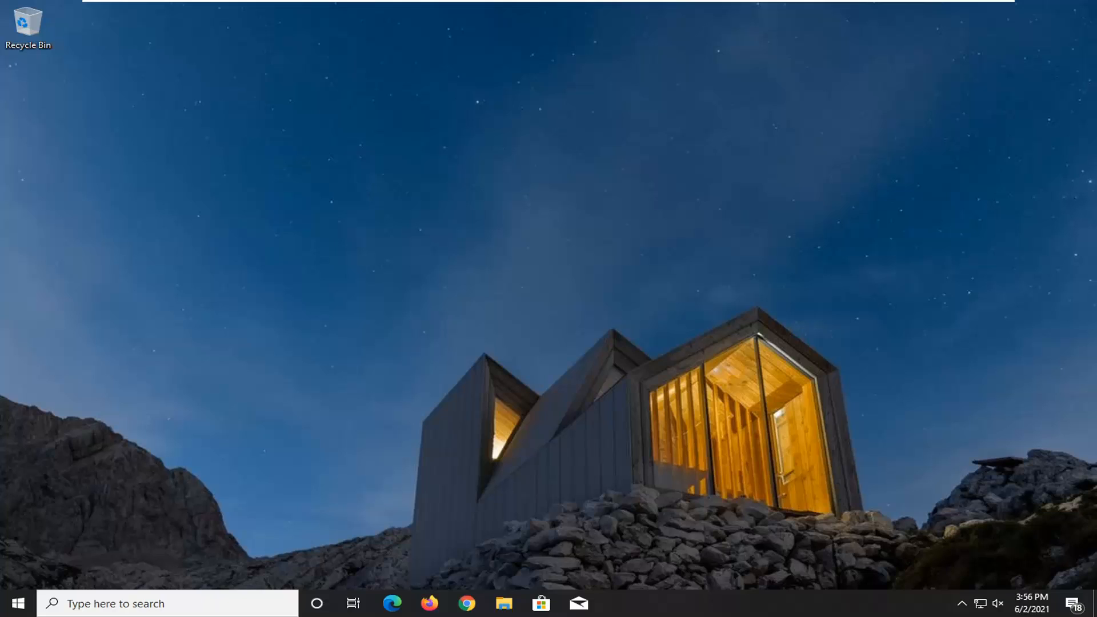
mouse_move(735, 363)
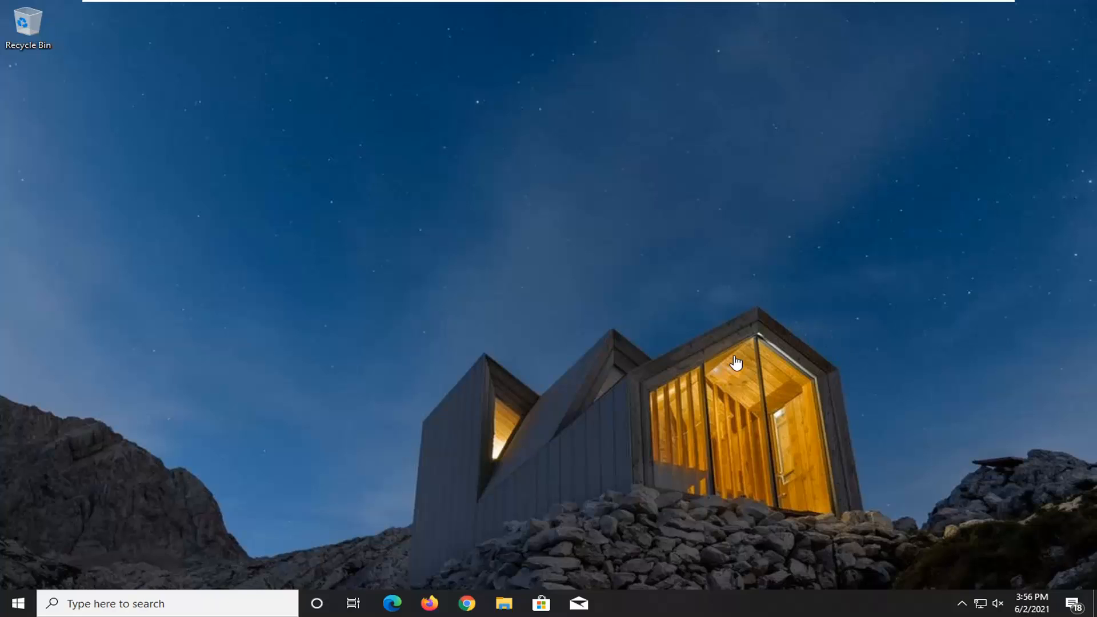
mouse_move(297, 345)
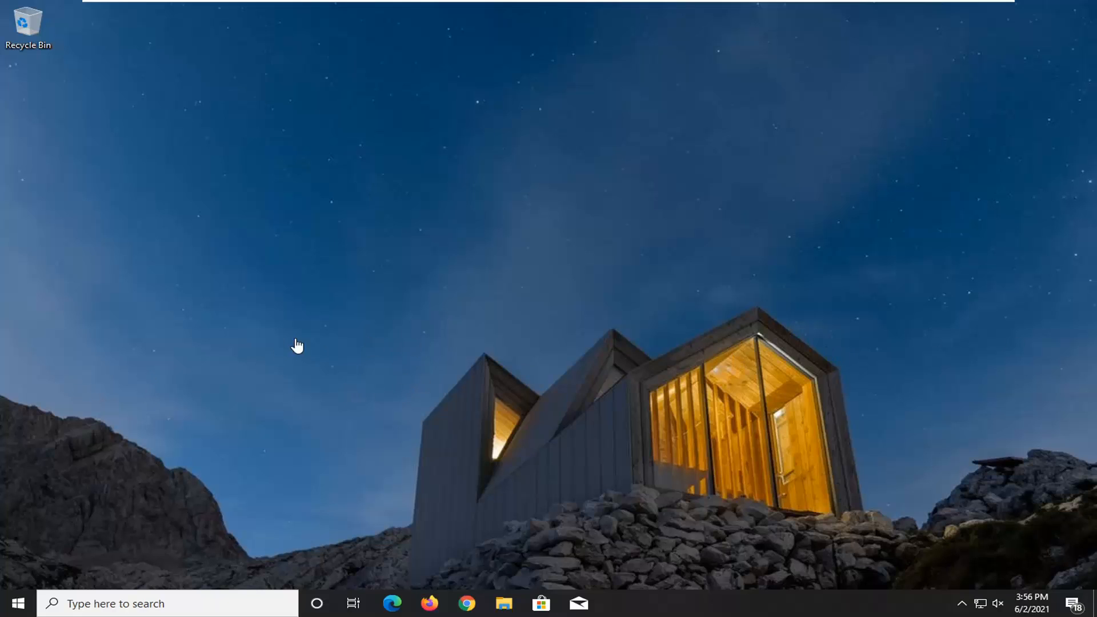
- Search the Start menu for 'control panel'
left_click(18, 604)
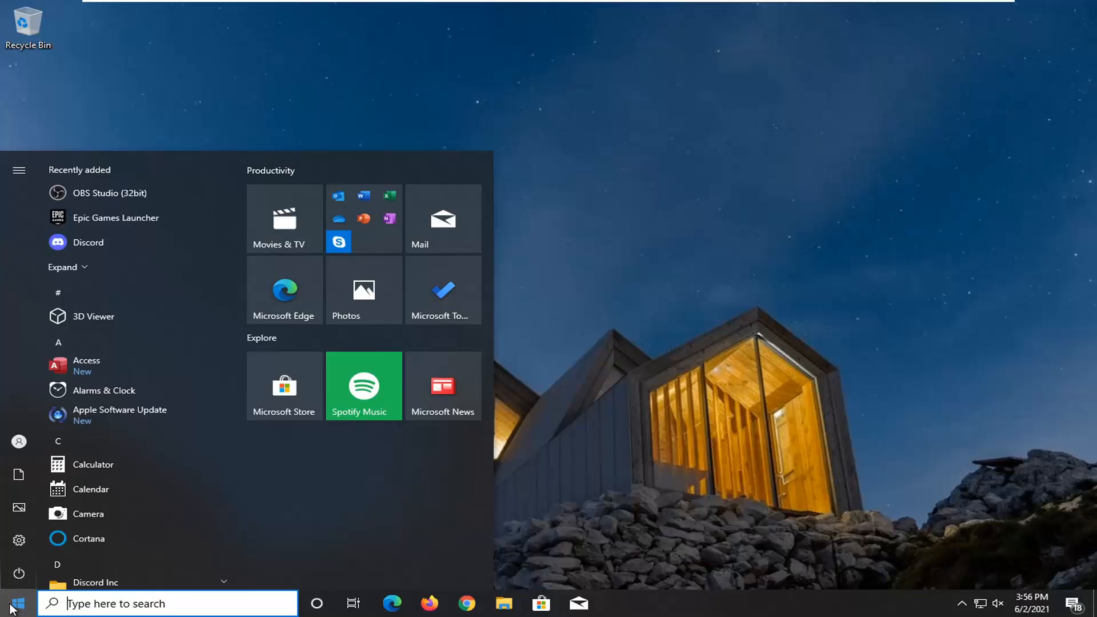
type("control pane")
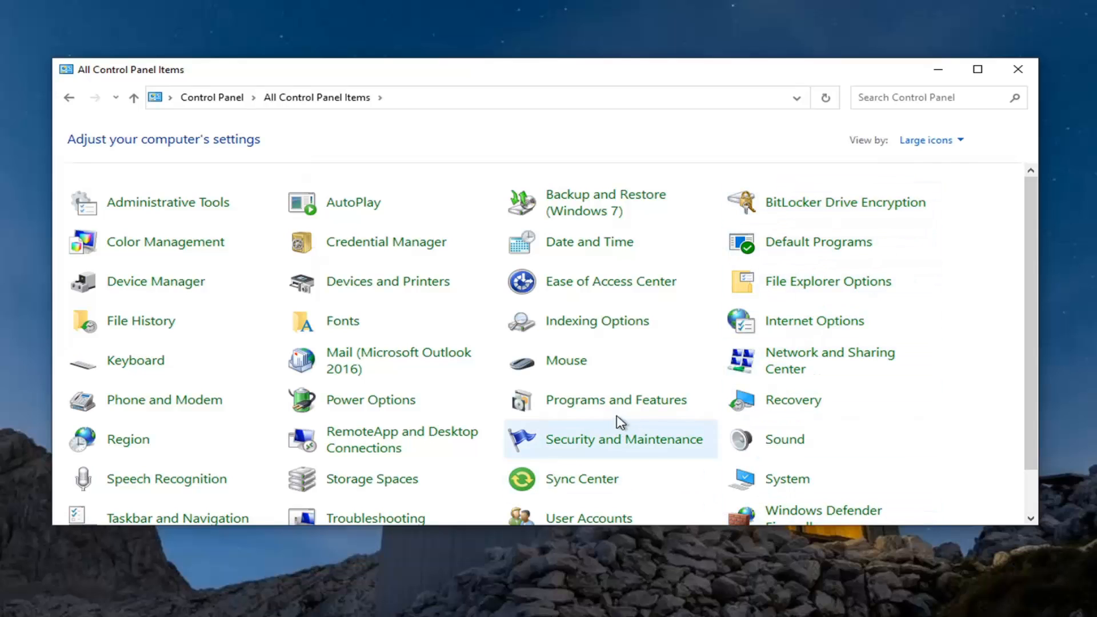
- Select Microsoft Office Professional Plus 2019 - en-us in Programs and Features and choose Change
left_click(616, 399)
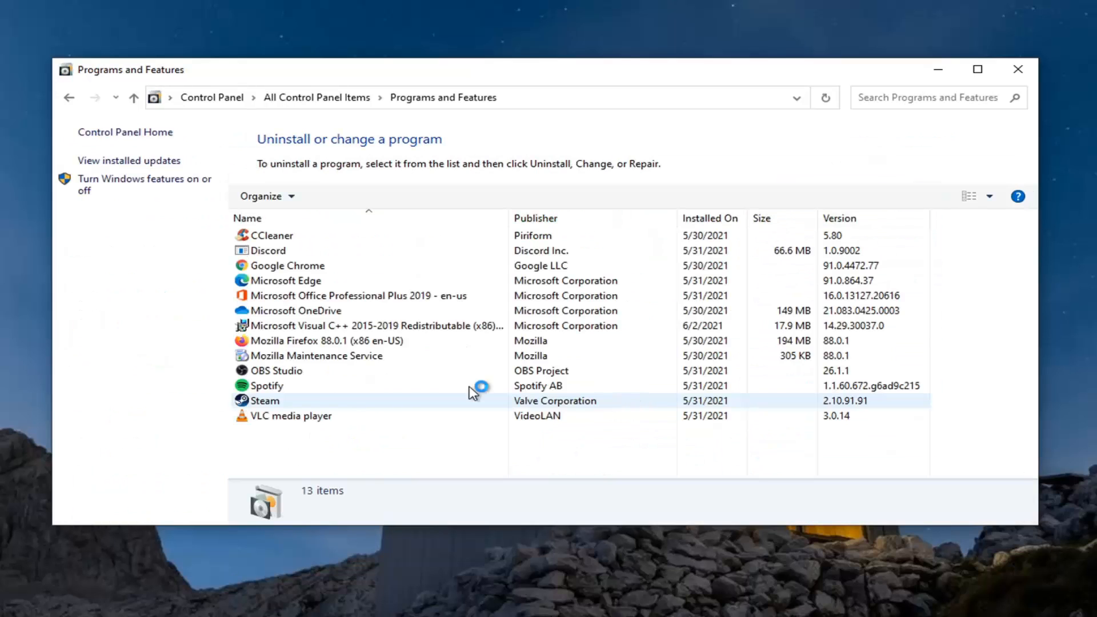
left_click(356, 309)
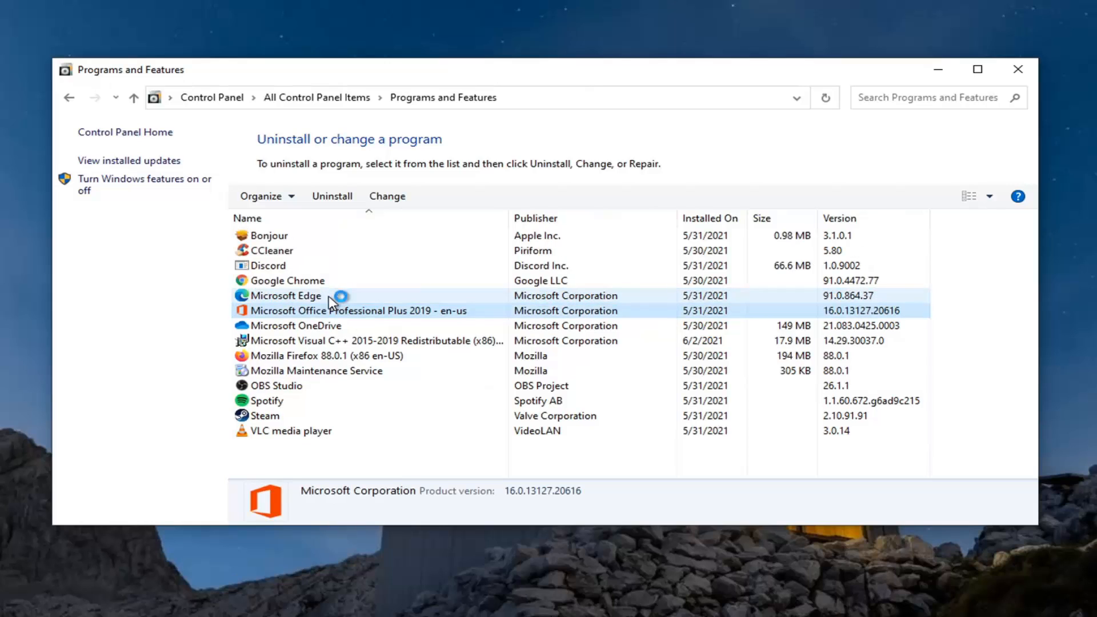
left_click(386, 195)
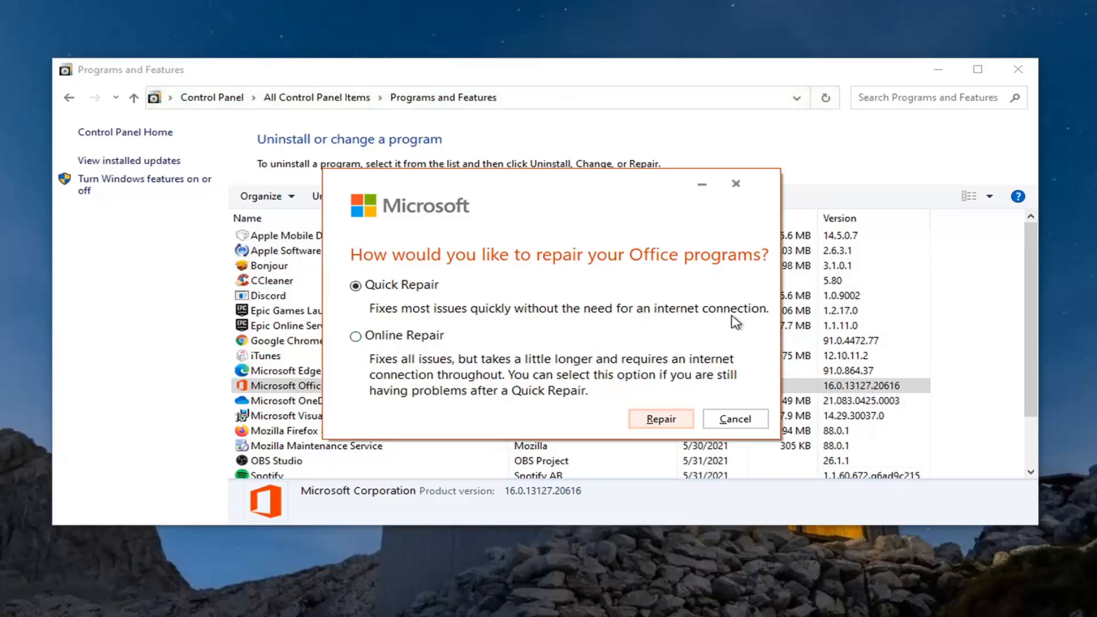
- Confirm Quick Repair and start the repair of Office
left_click(660, 418)
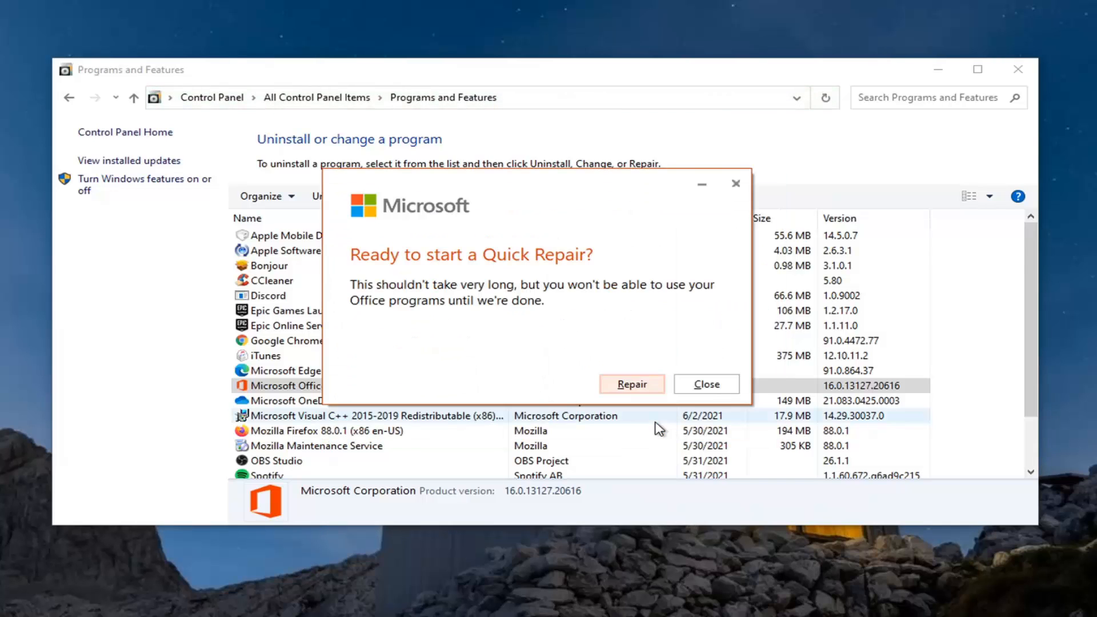
left_click(630, 384)
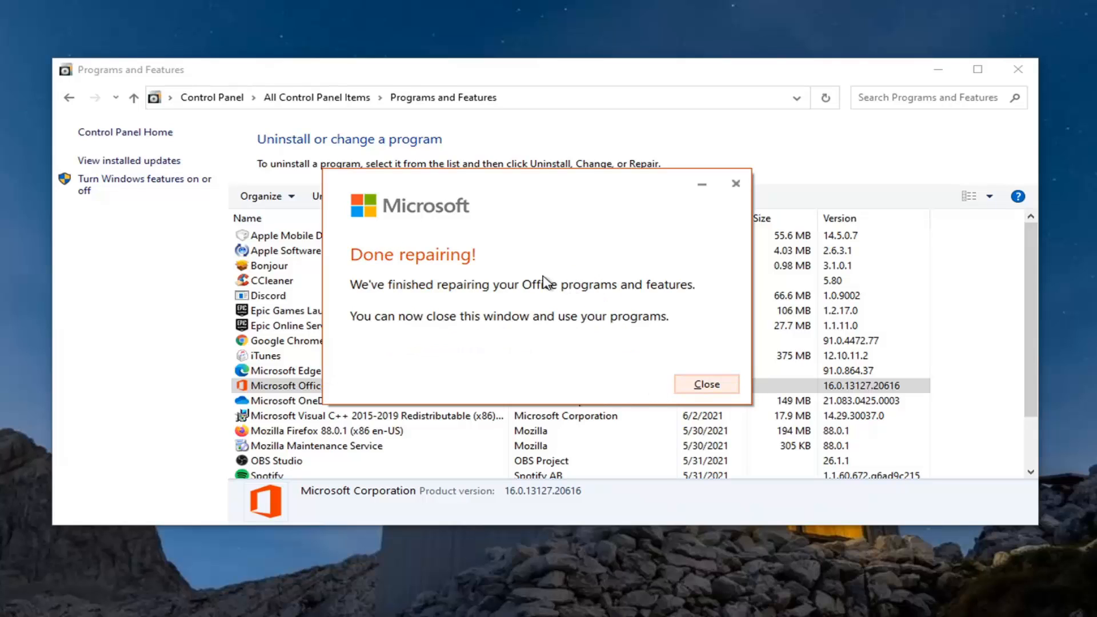
mouse_move(513, 301)
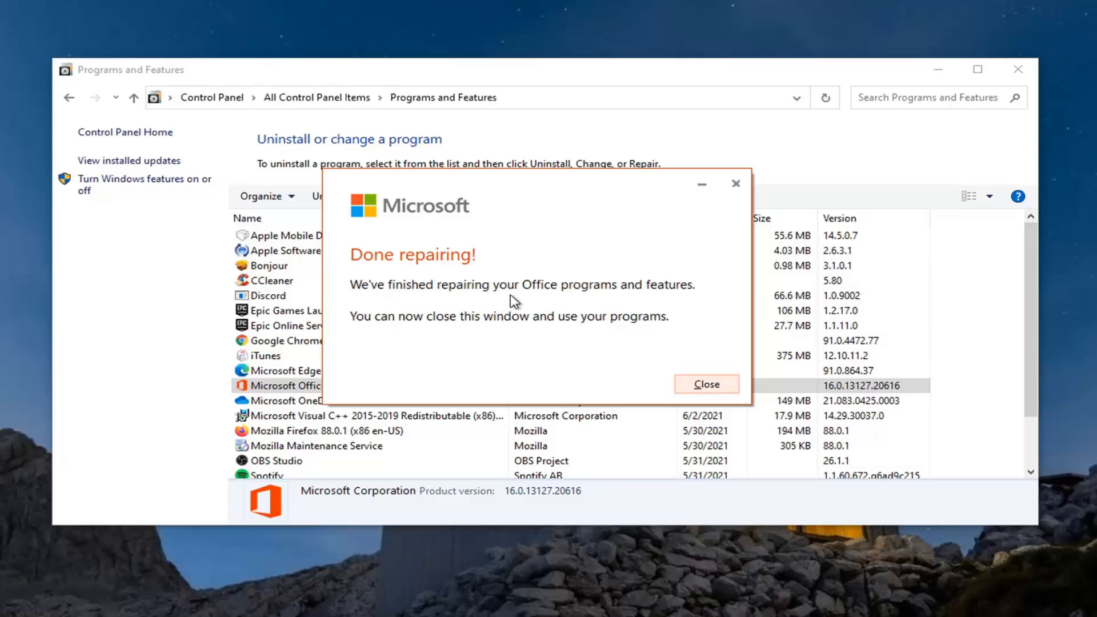
mouse_move(616, 334)
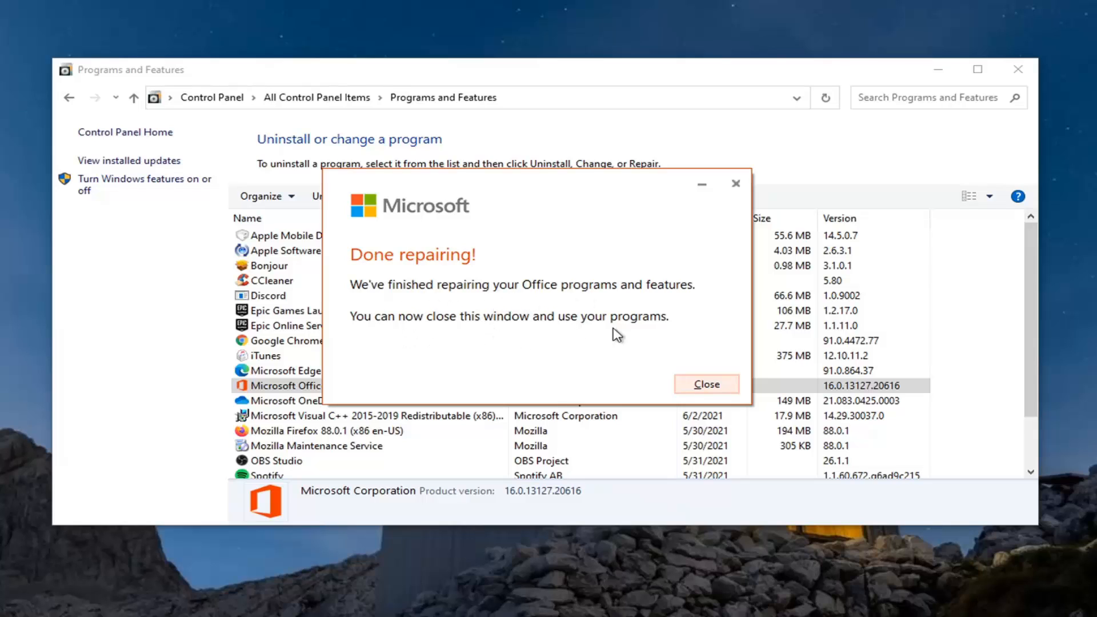
- Dismiss the finished Office repair window and close Control Panel
left_click(706, 383)
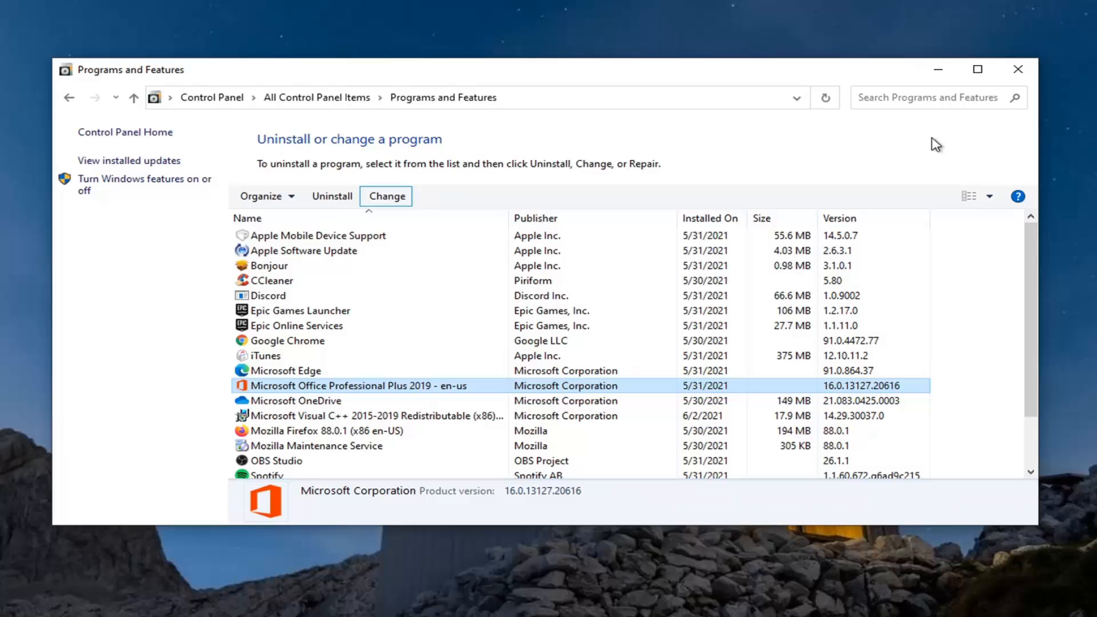
left_click(14, 603)
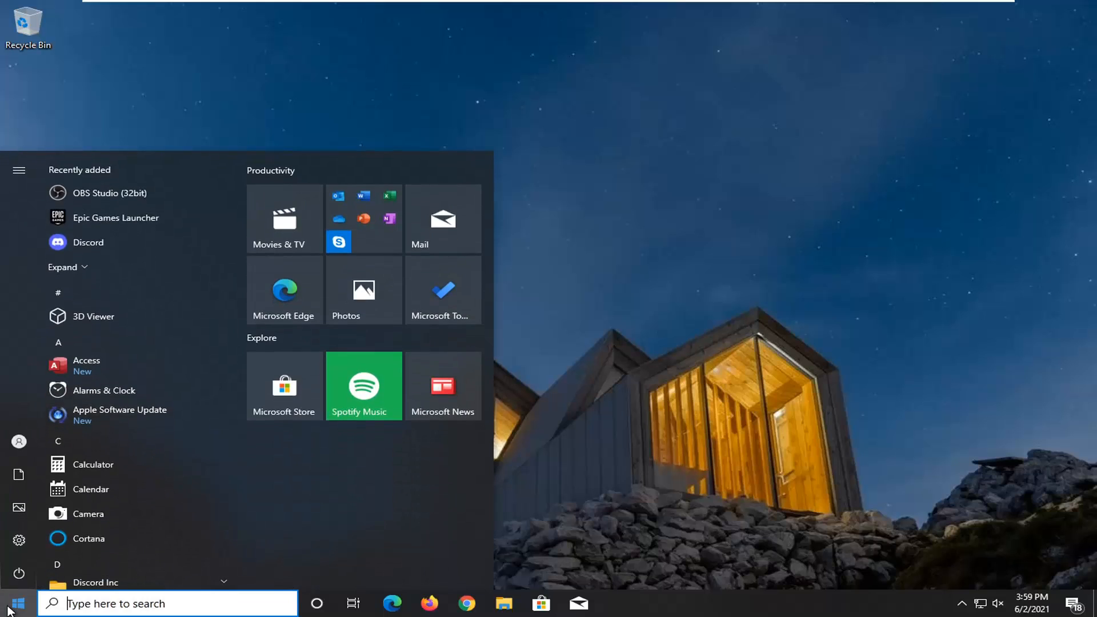
- Search the Start menu for 'default apps'
type("default apps")
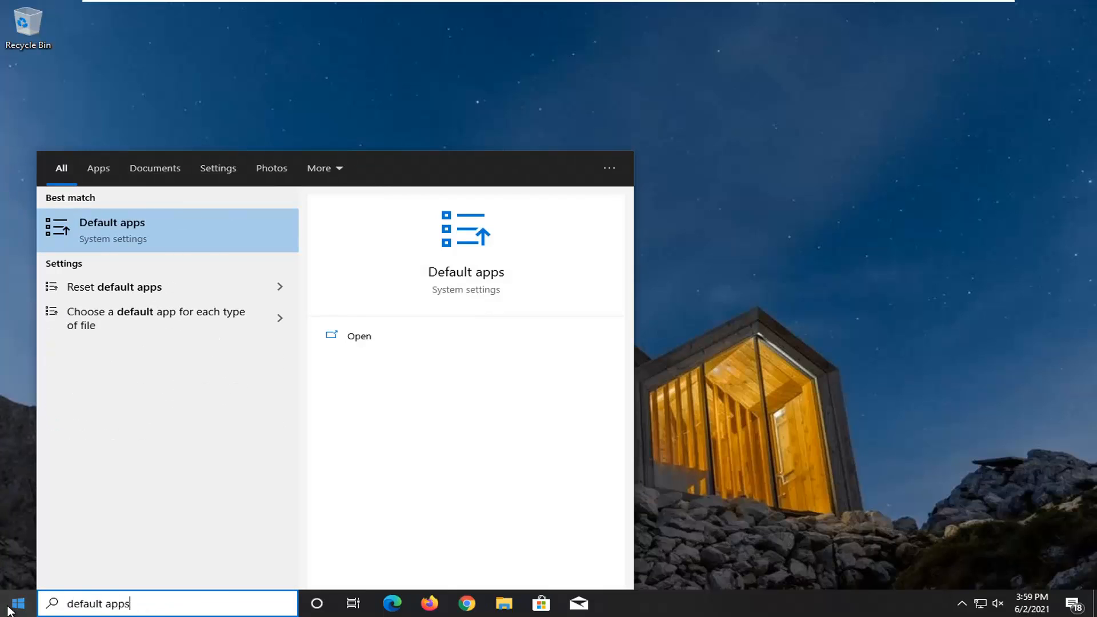
mouse_move(171, 229)
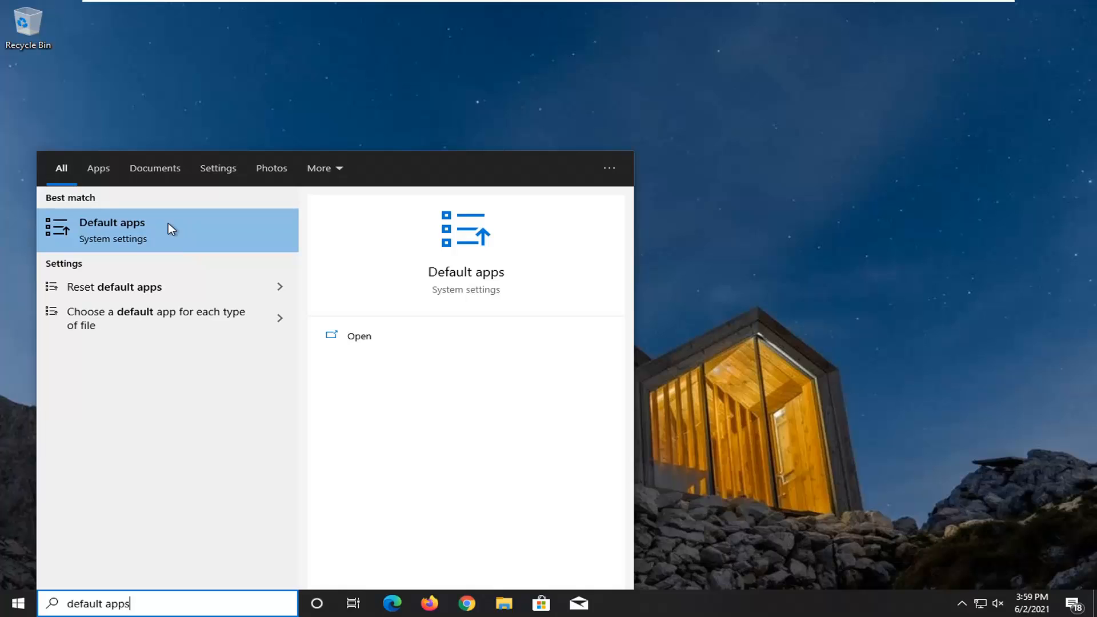
mouse_move(119, 240)
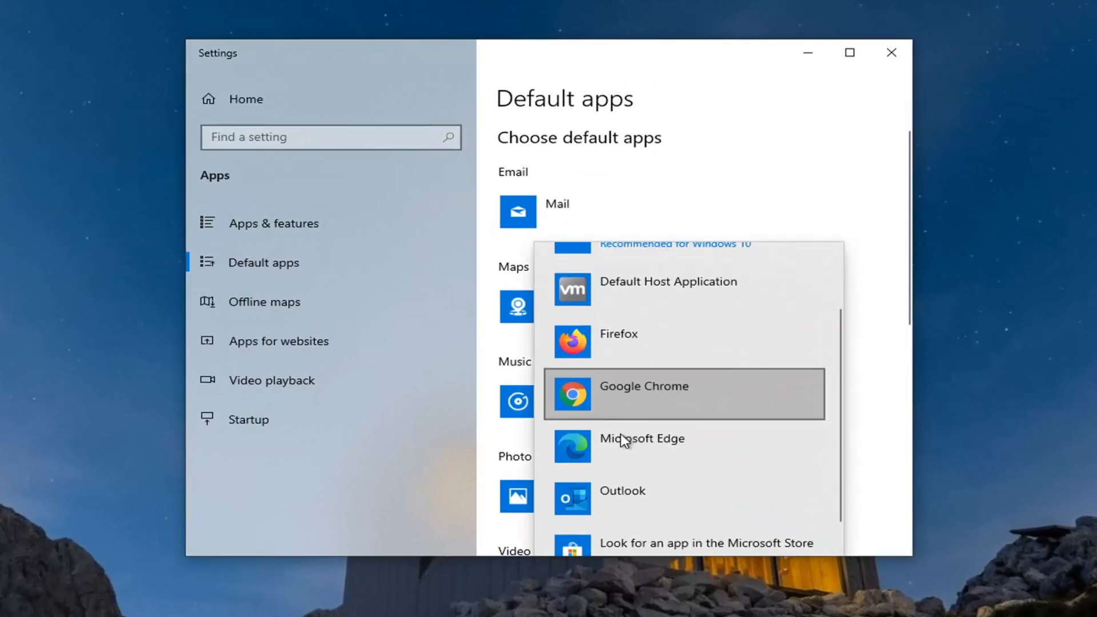
- Choose Outlook as the default email app and close Settings
left_click(620, 490)
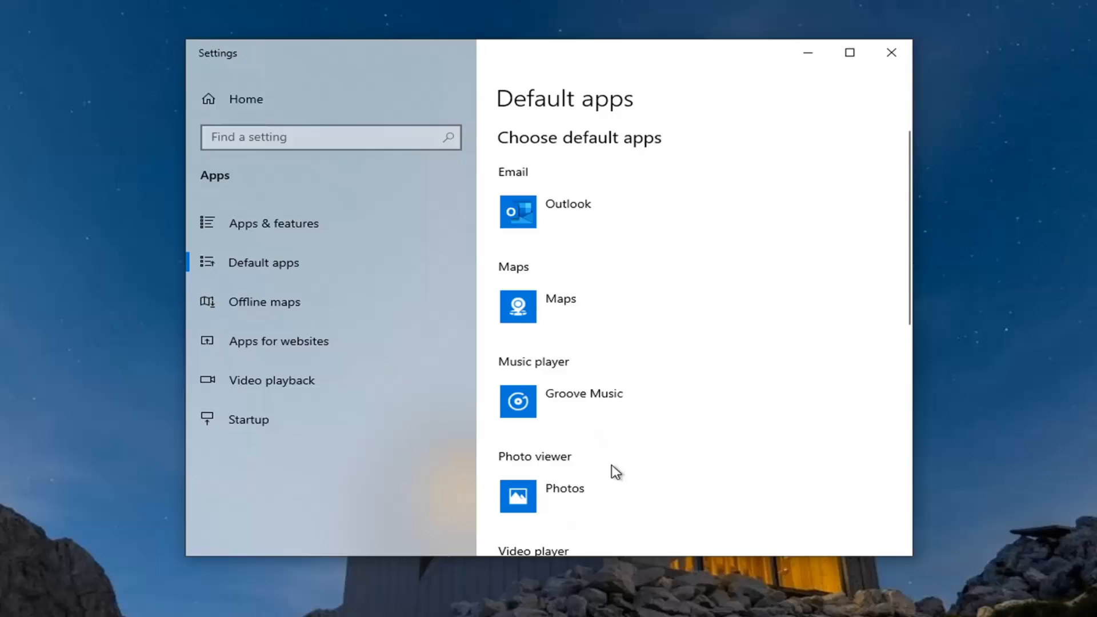
mouse_move(1023, 205)
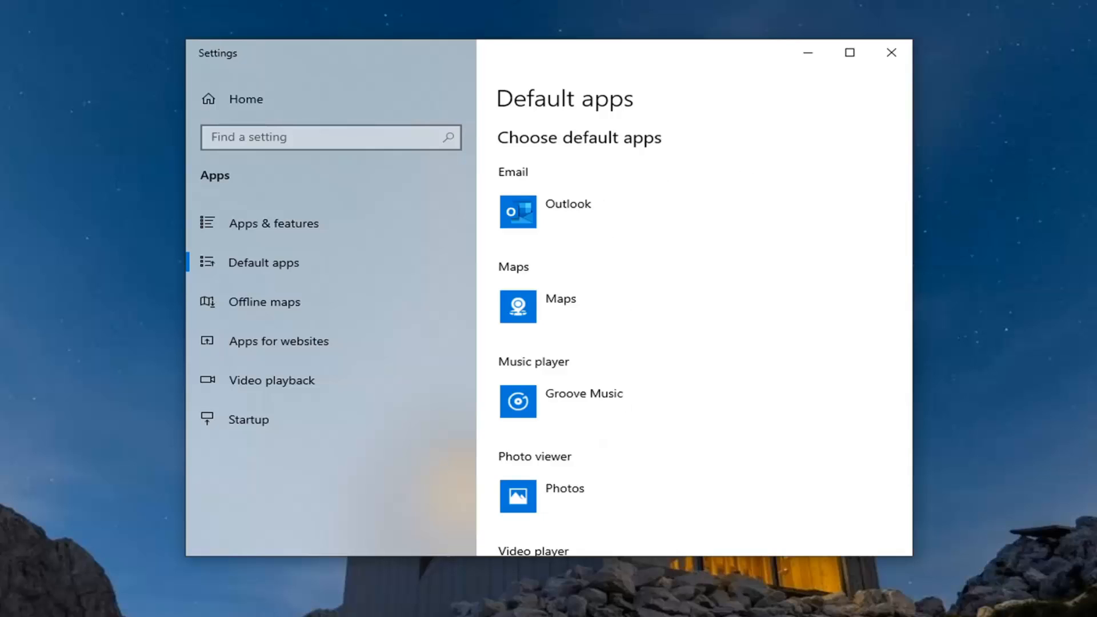
mouse_move(950, 19)
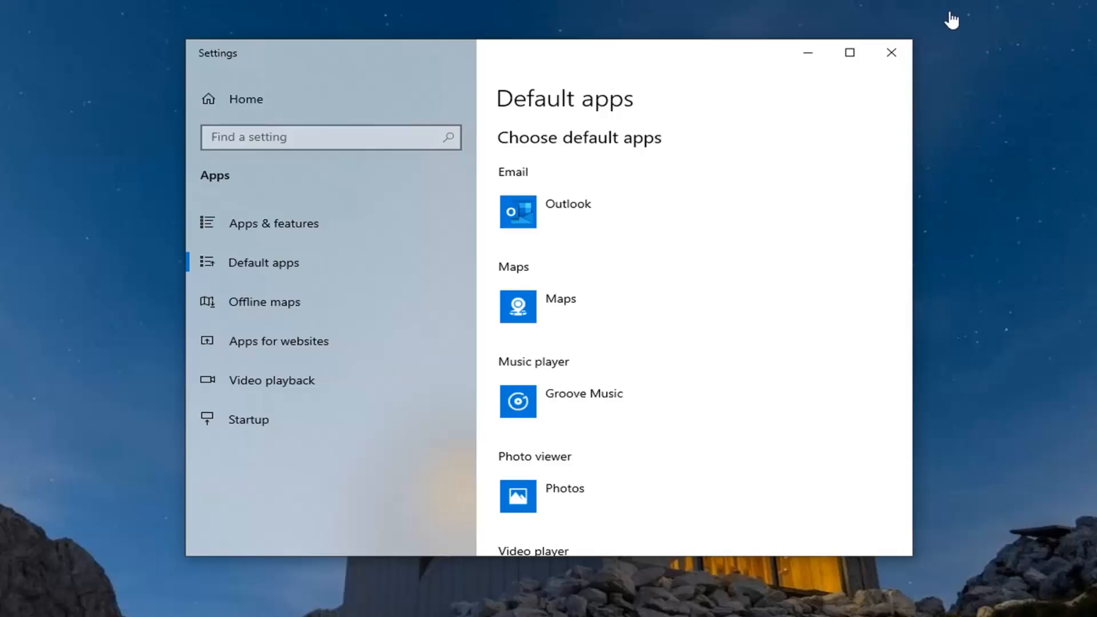
left_click(890, 53)
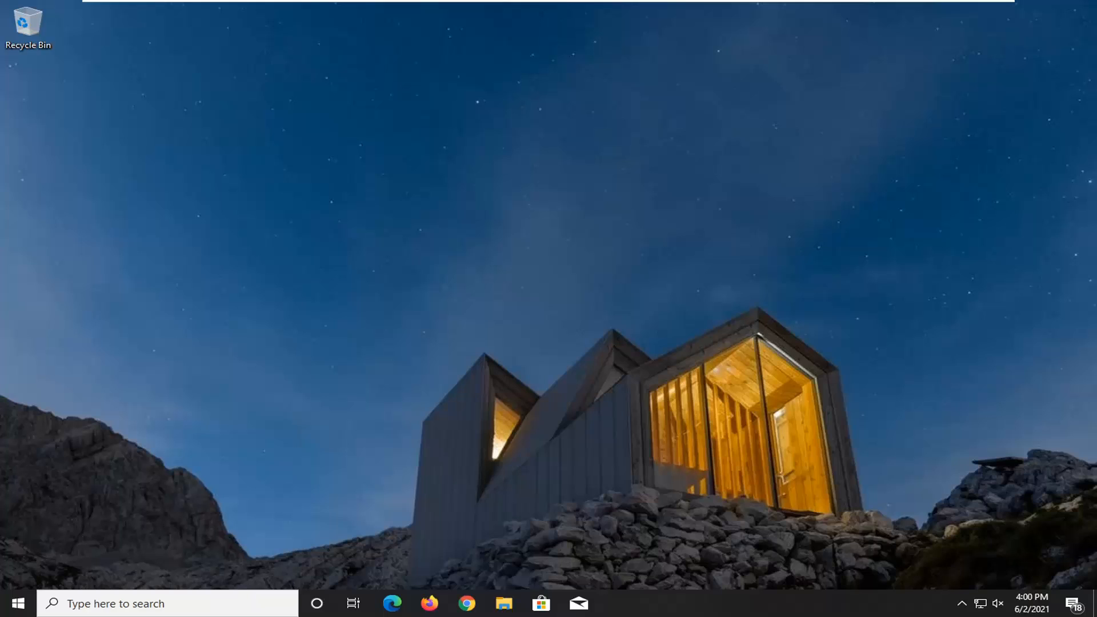